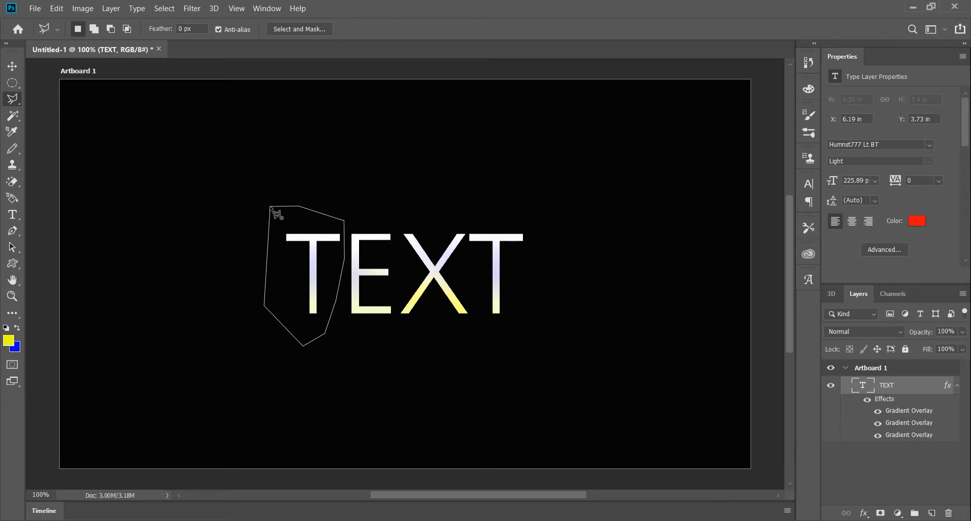
- Close the Polygonal Lasso outline around the T and copy the selection via Edit > Copy
click(272, 210)
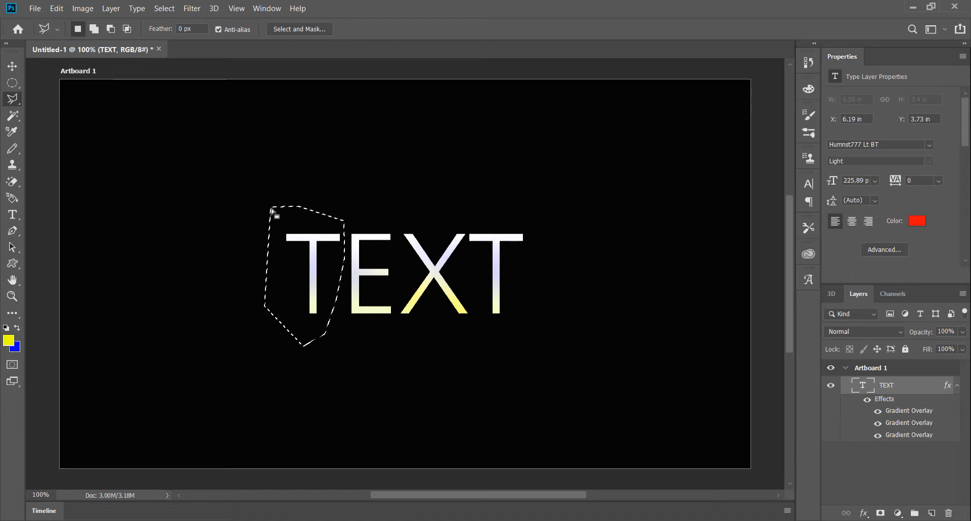
click(57, 8)
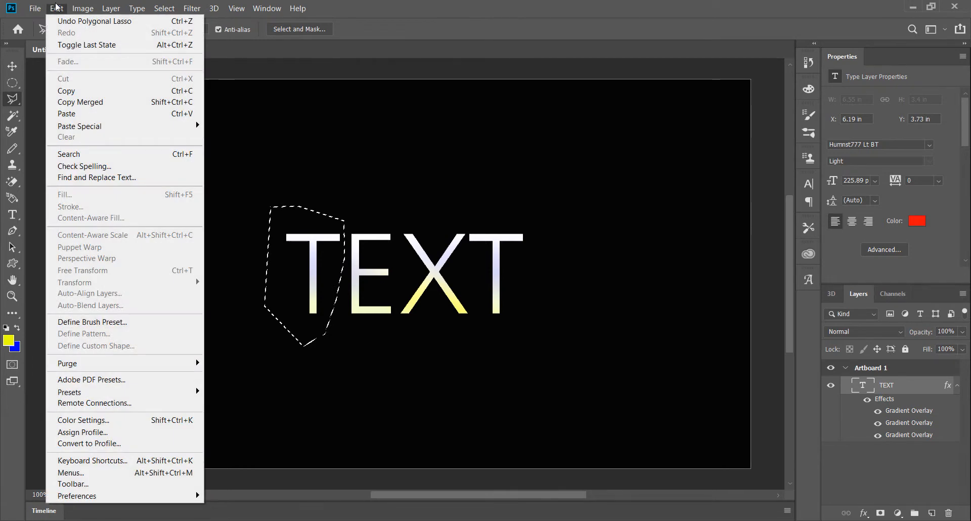
mouse_move(67, 90)
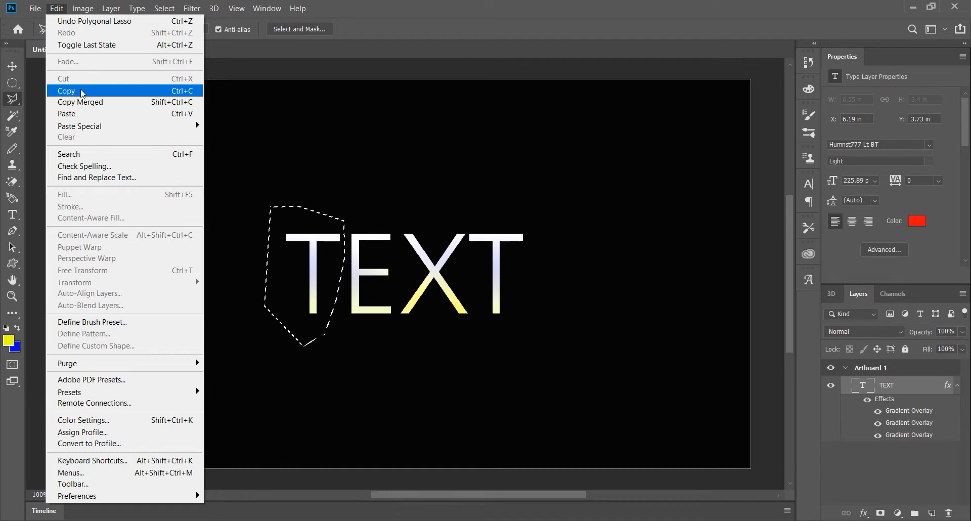
click(67, 90)
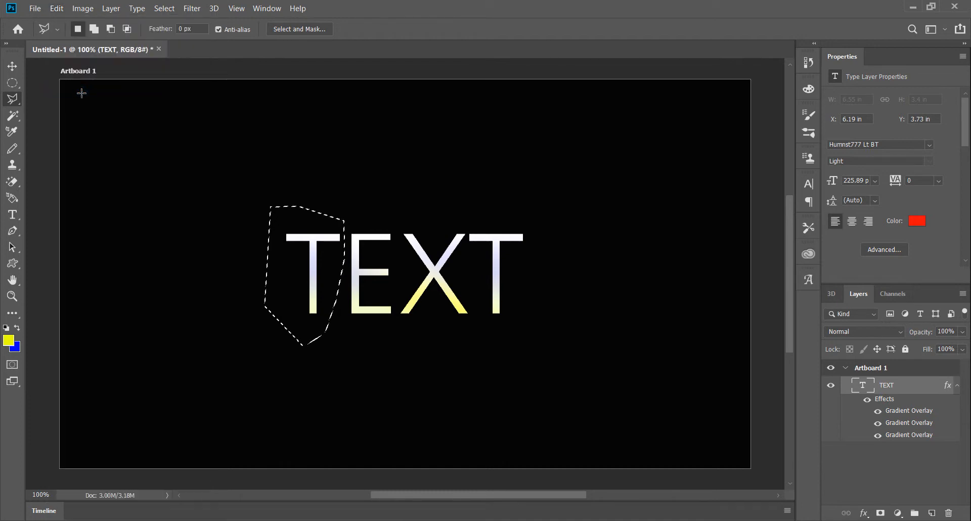
mouse_move(167, 172)
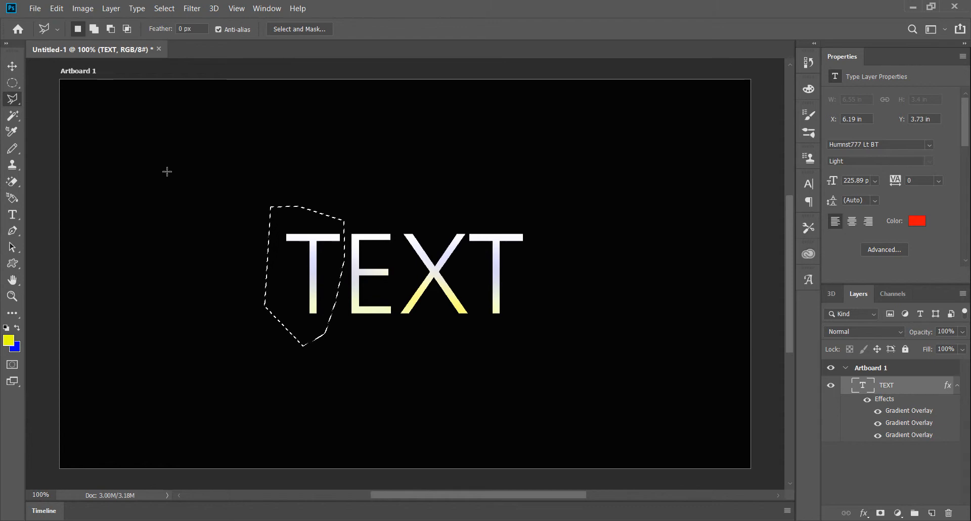
click(55, 9)
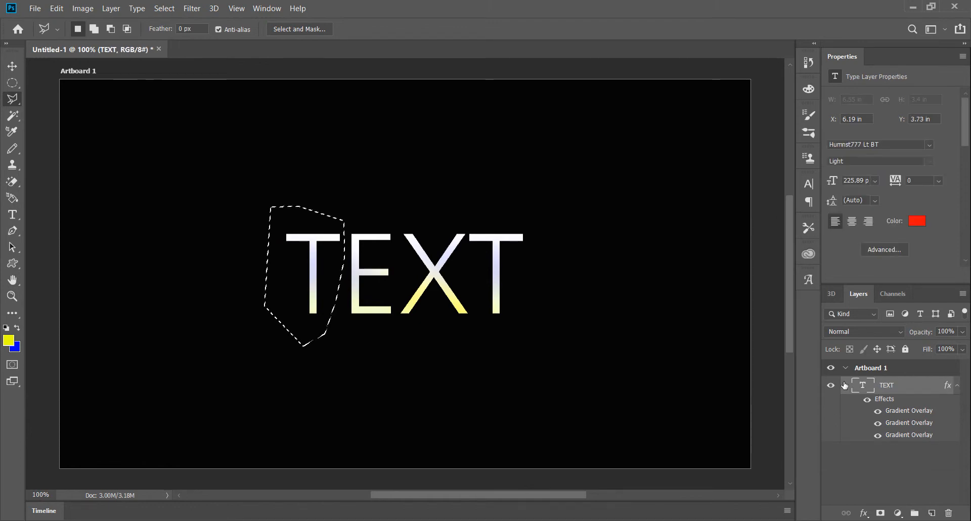
- Rasterize the TEXT layer's gradient style into plain pixels from its right-click menu
right_click(886, 384)
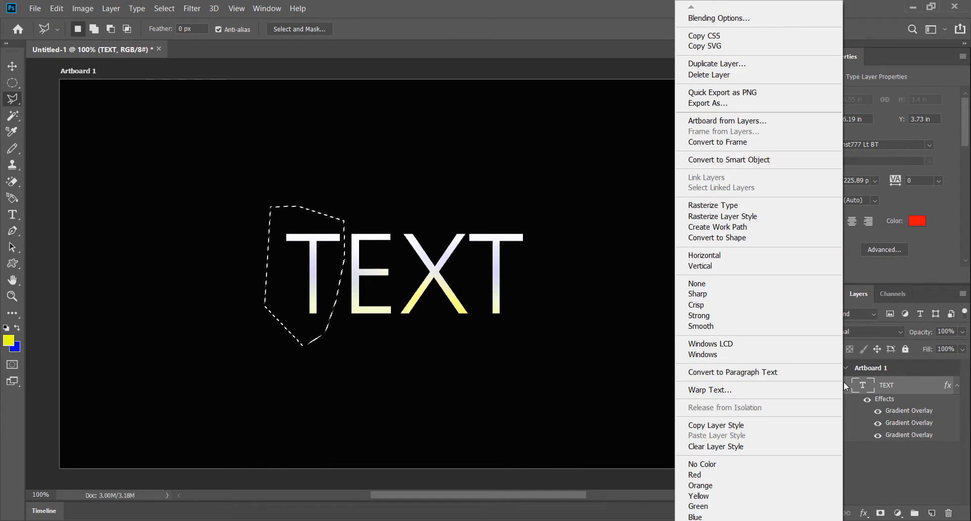
mouse_move(717, 226)
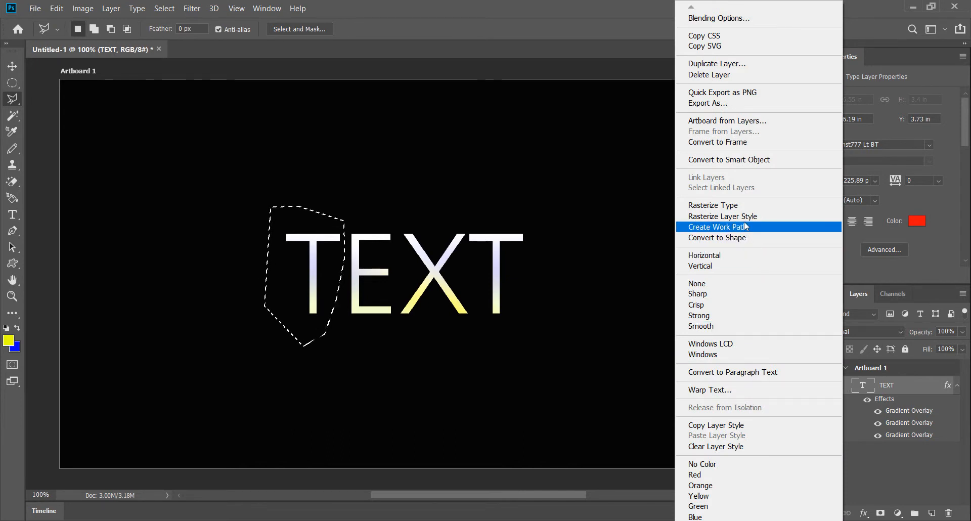
mouse_move(721, 215)
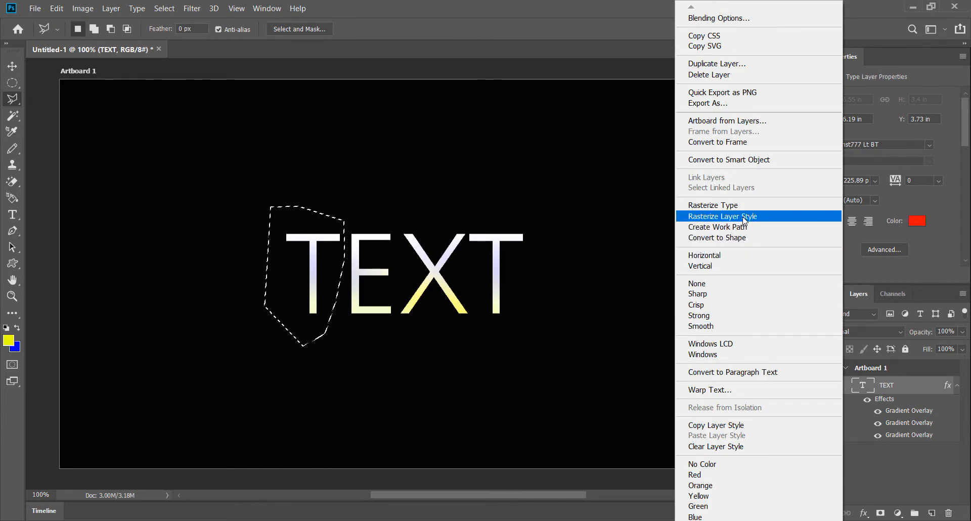
click(721, 215)
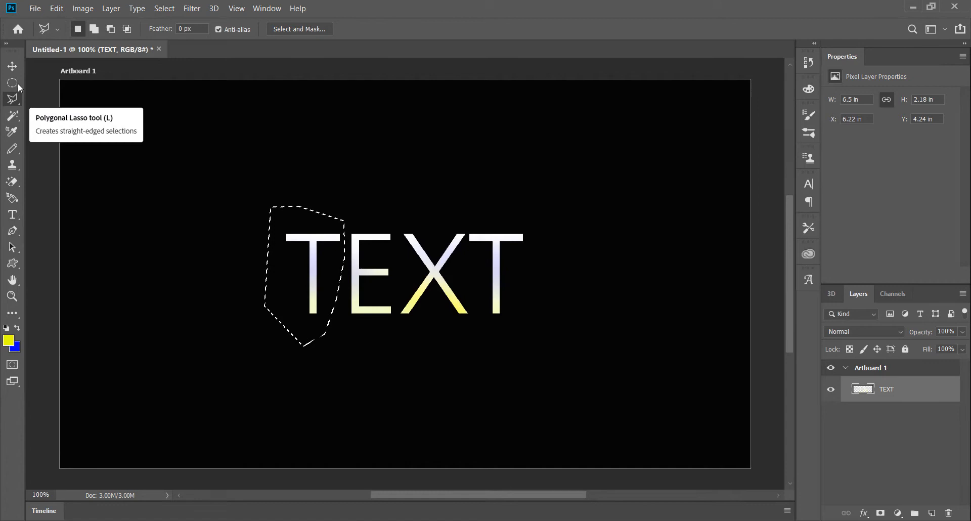
- Cut the selected T out of the text layer, leaving EXT, and pick up the Move tool
key(Delete)
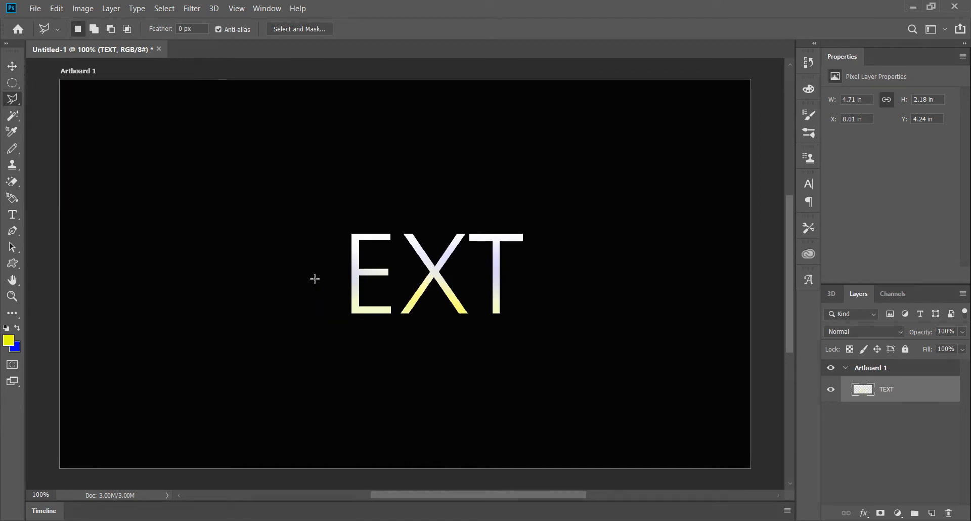
mouse_move(316, 283)
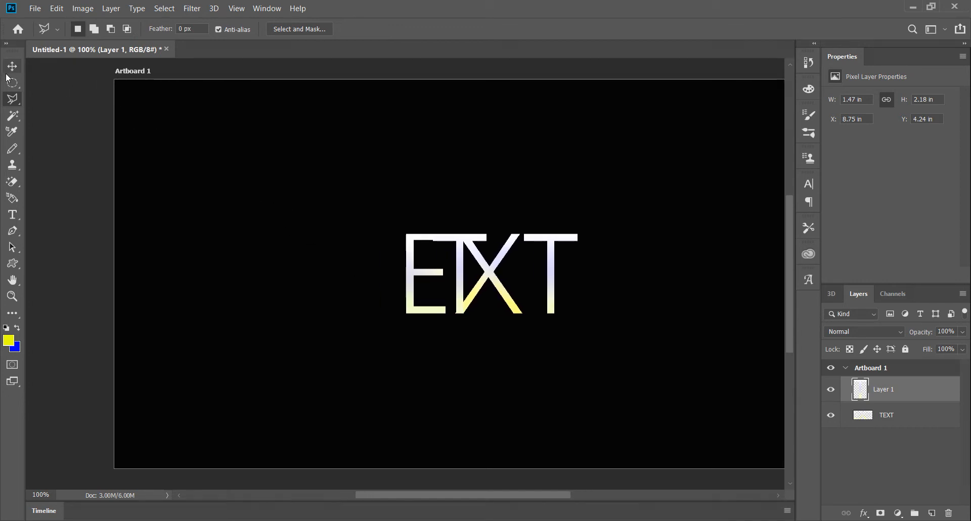
click(12, 66)
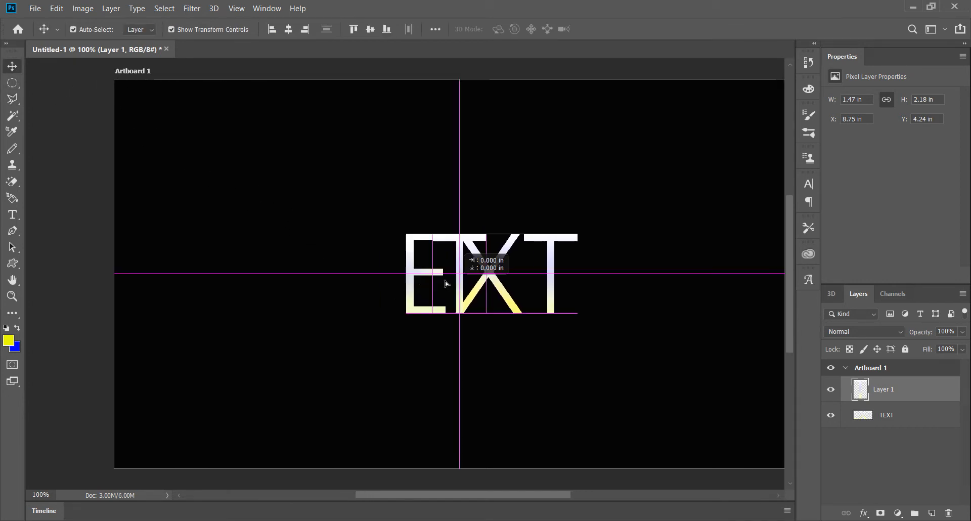
- Drag the T on Layer 1 up and left so it stands apart from EXT
drag(446, 272, 285, 221)
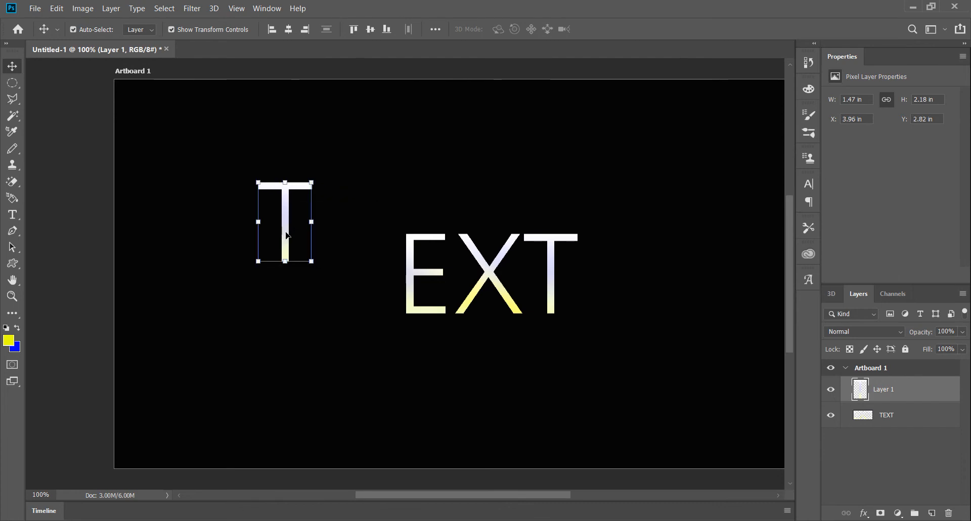
mouse_move(286, 183)
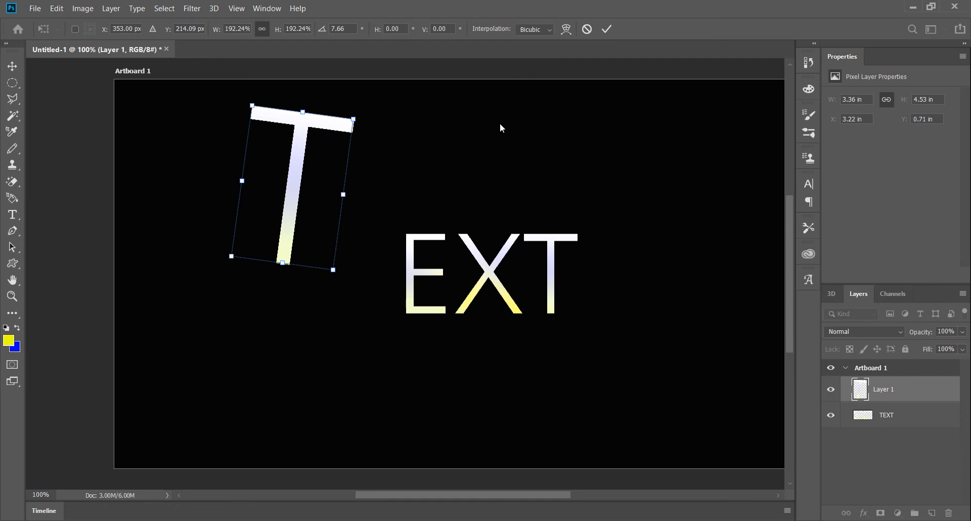
mouse_move(490, 152)
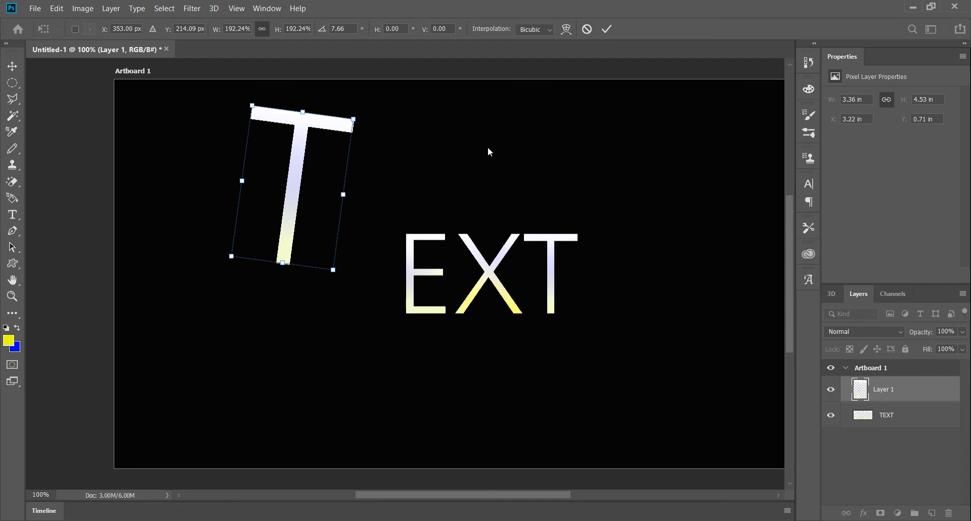